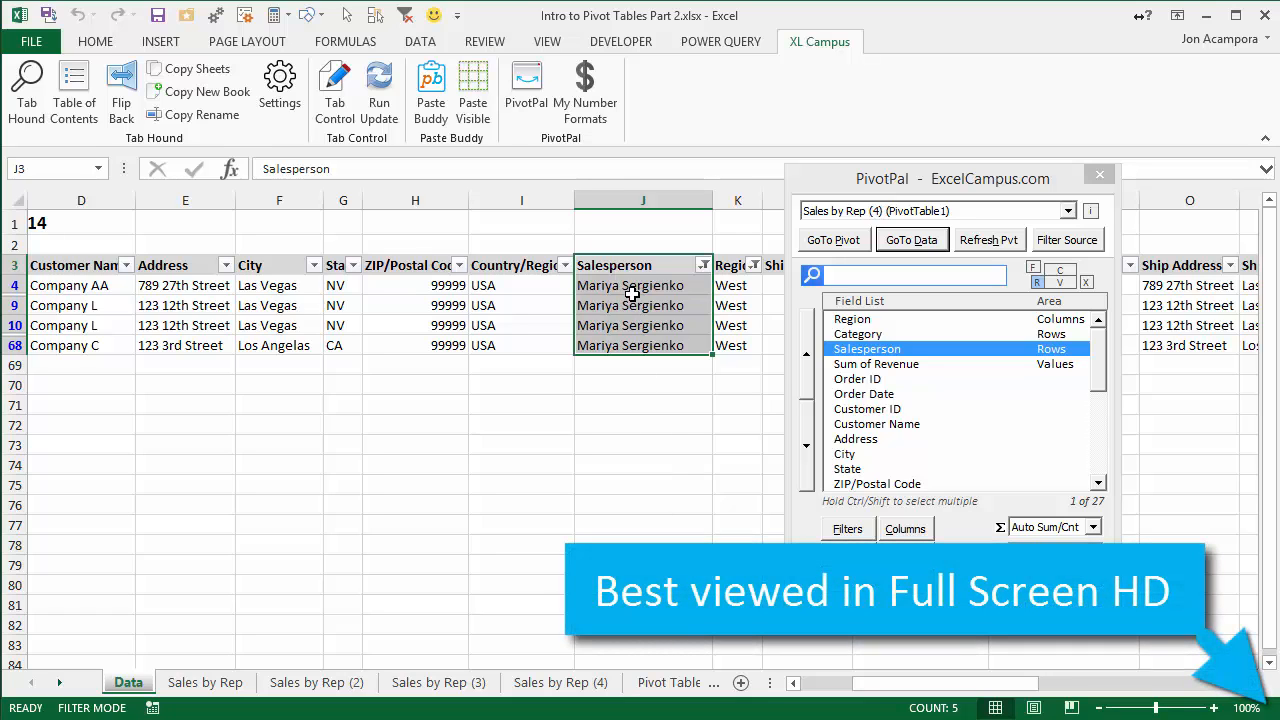
Remove the Salesperson filter so all order rows show again.
click(420, 40)
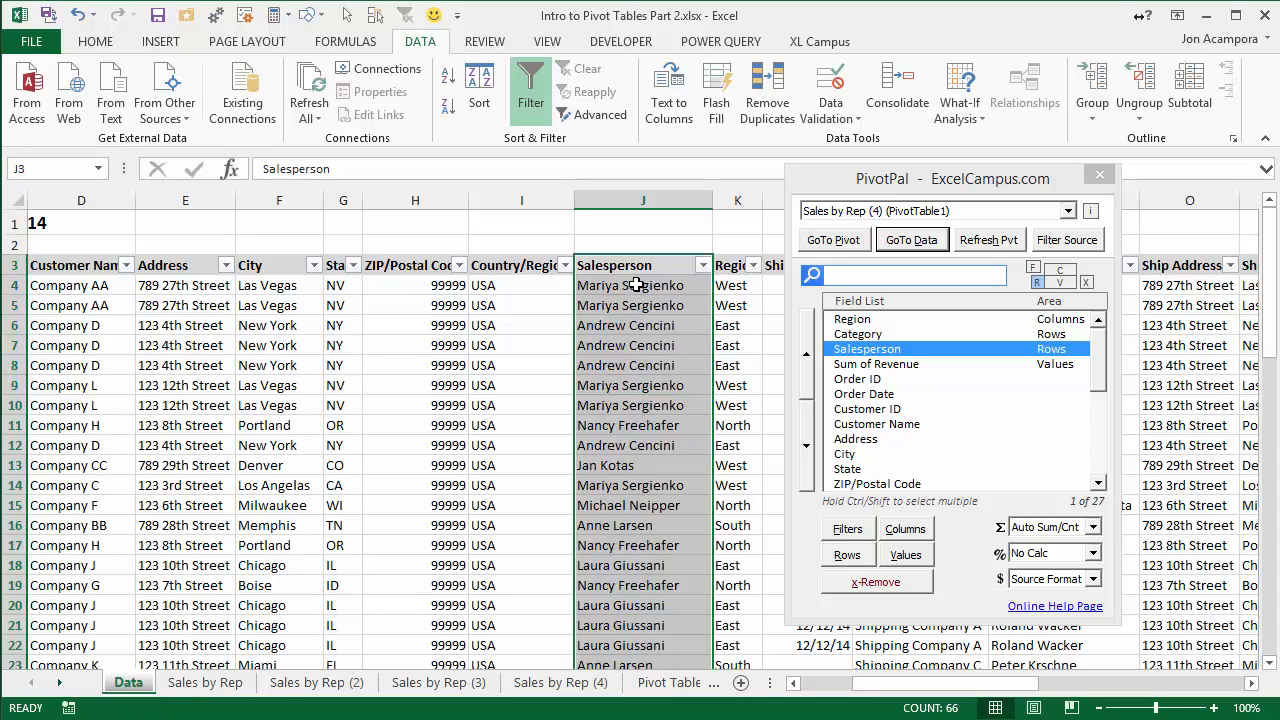
mouse_move(632, 284)
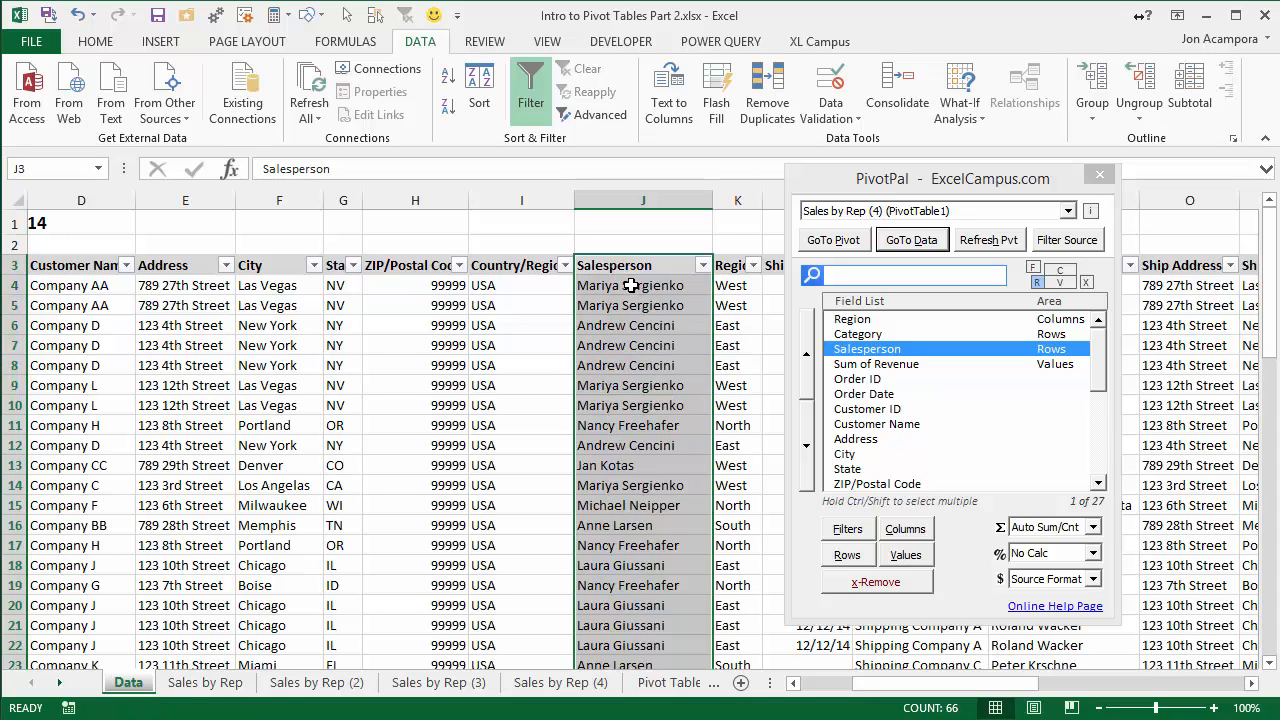
Retarget PivotPal from Sales by Rep (4) to the Sales by Rep (3) PivotTable1.
click(438, 682)
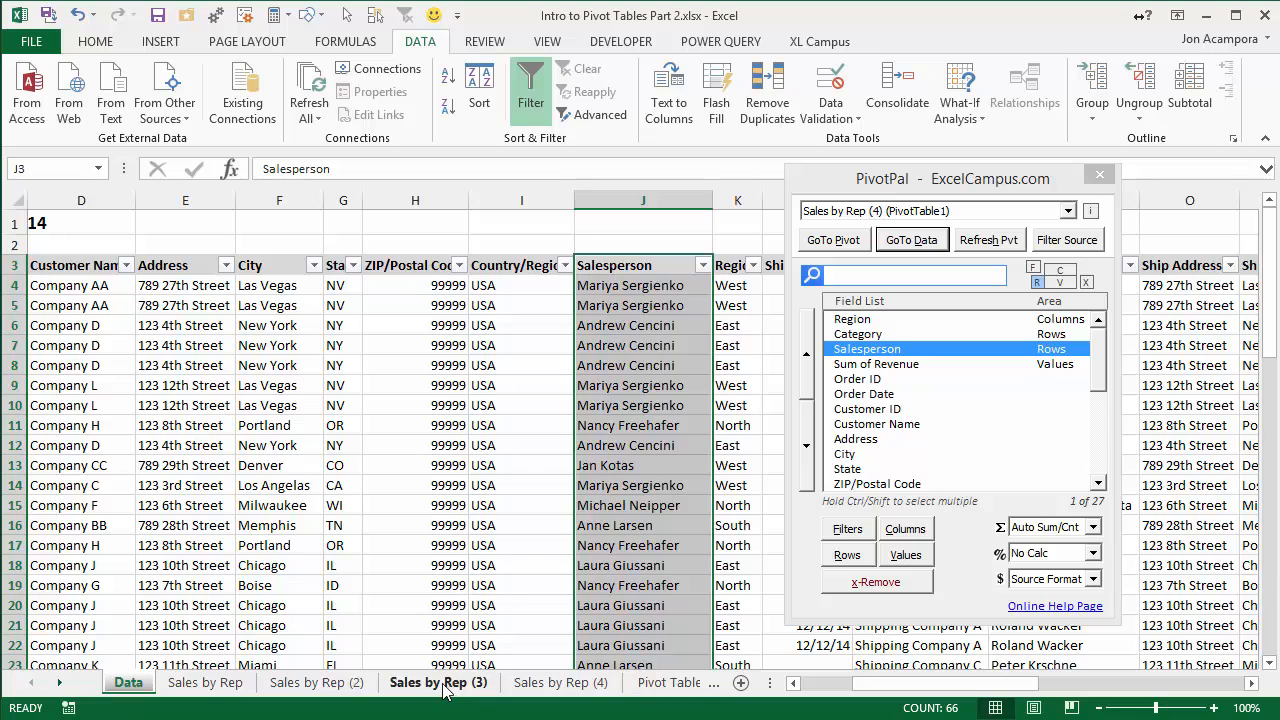
click(438, 682)
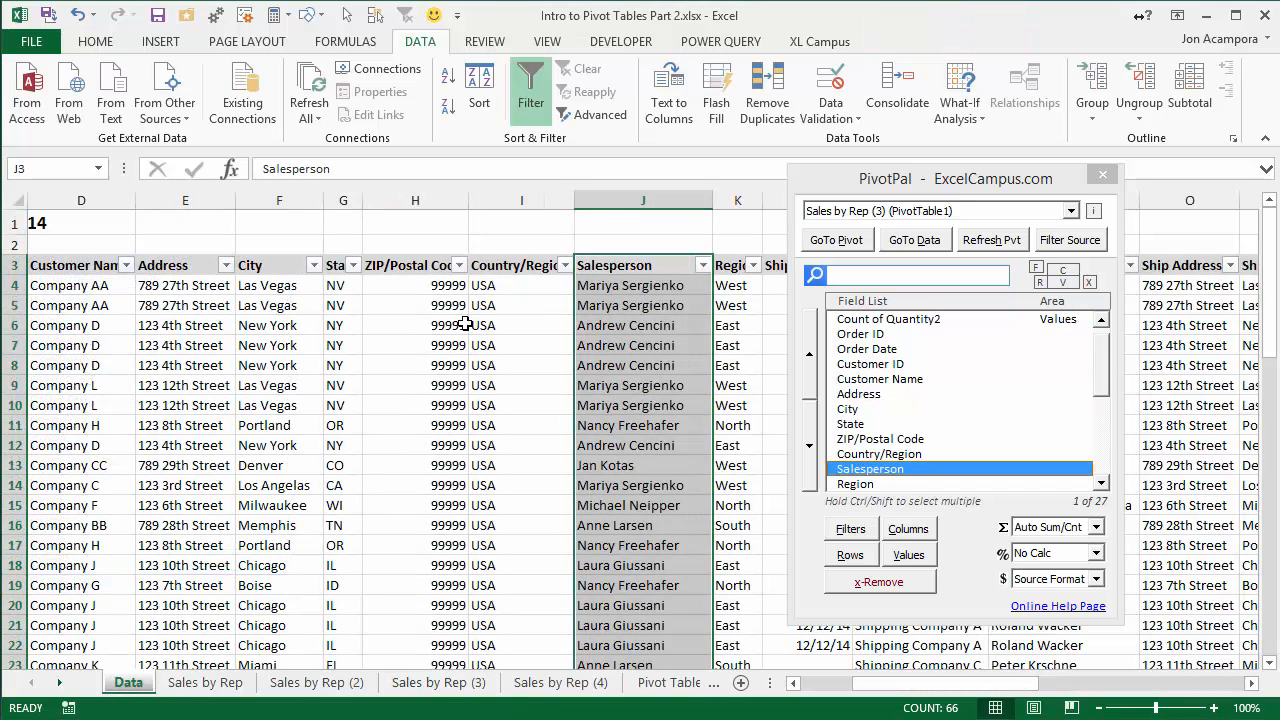
mouse_move(484, 264)
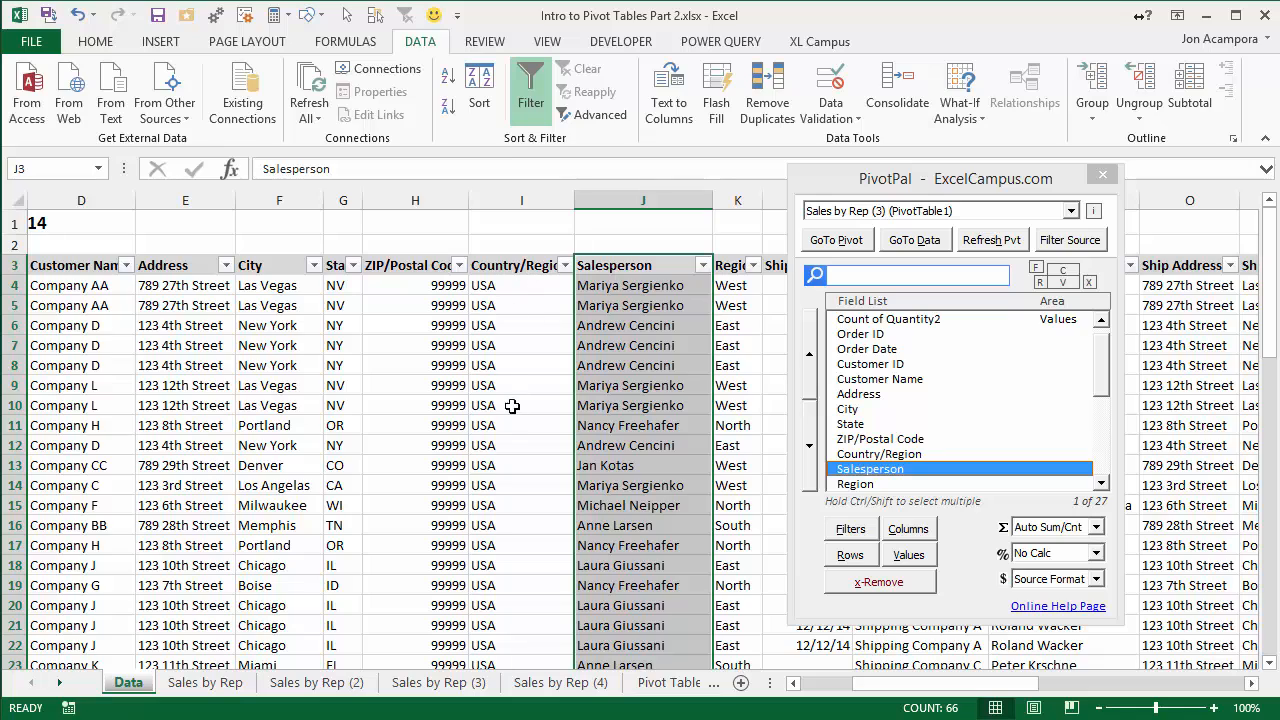
mouse_move(520, 264)
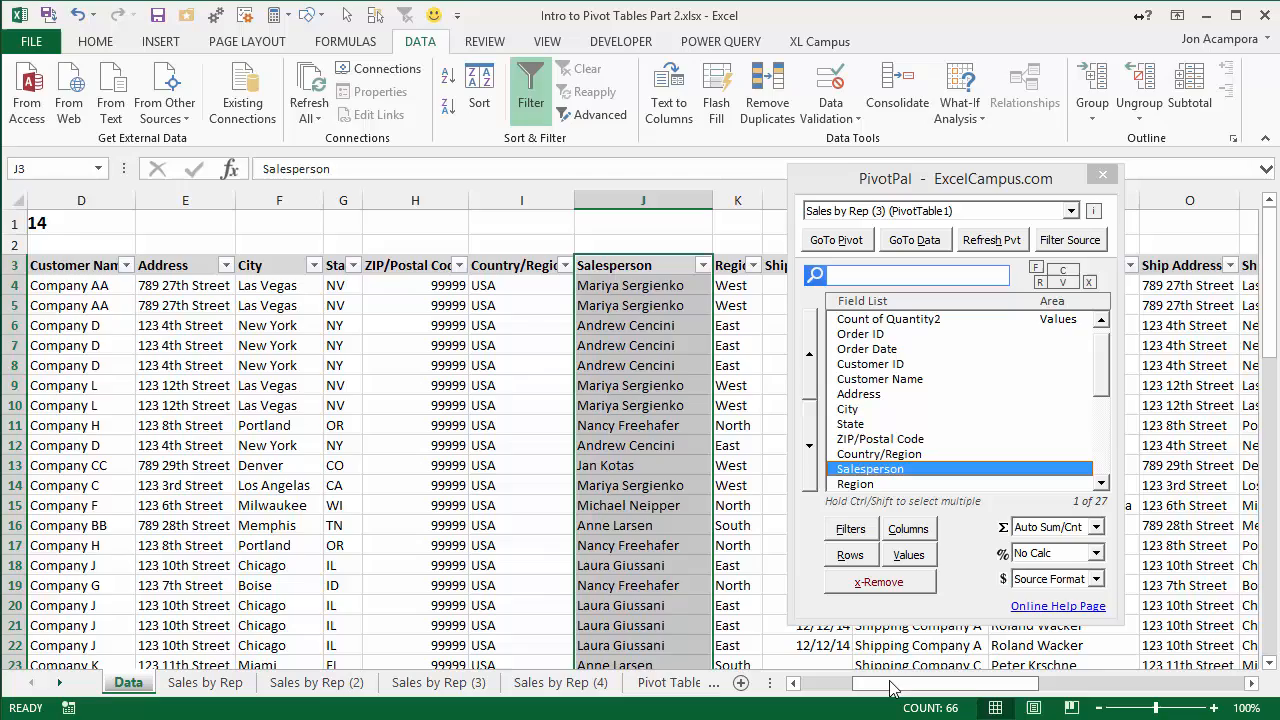
Select Region, then Shipper Name, then Ship Name from their source data columns.
scroll(right, 3)
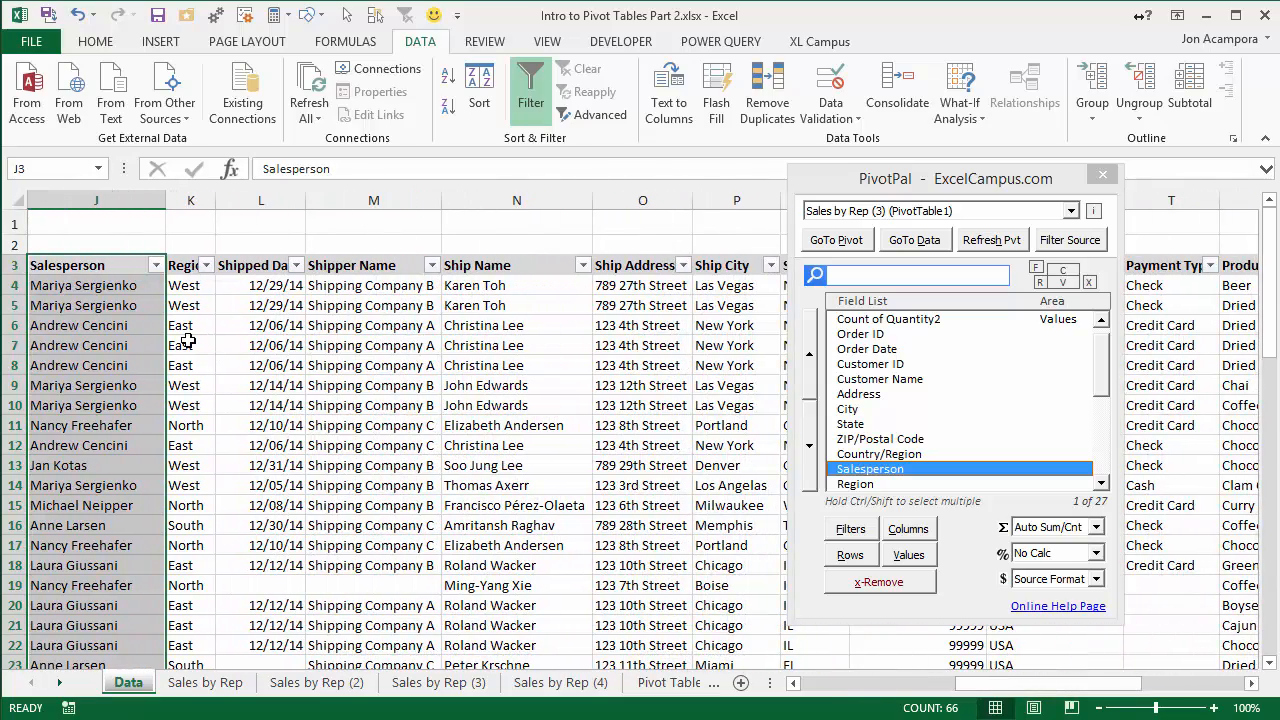
click(190, 344)
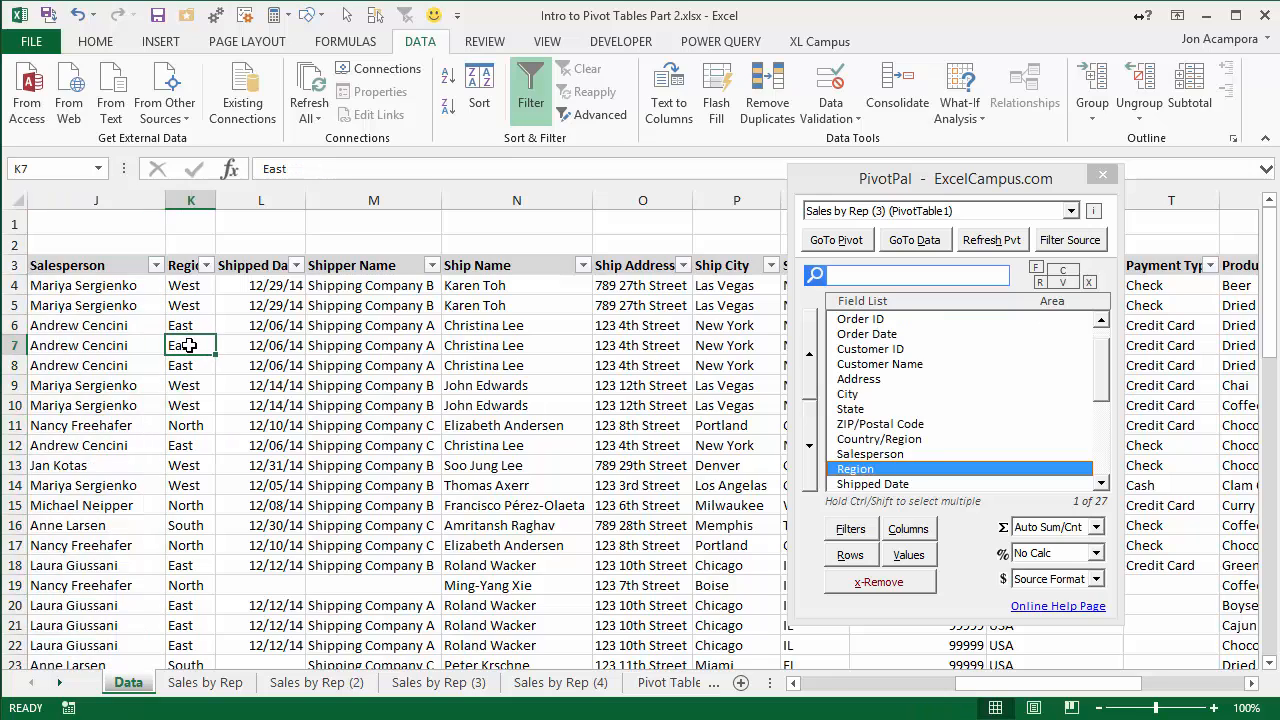
mouse_move(188, 344)
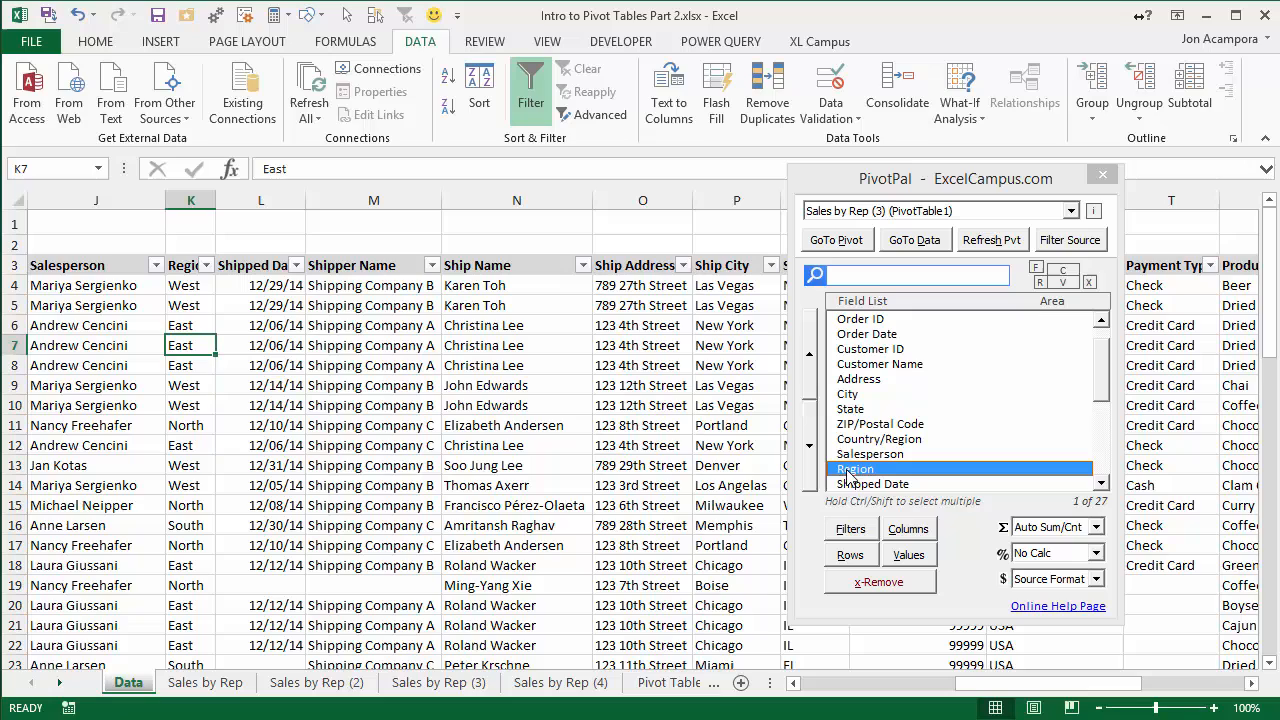
mouse_move(910, 480)
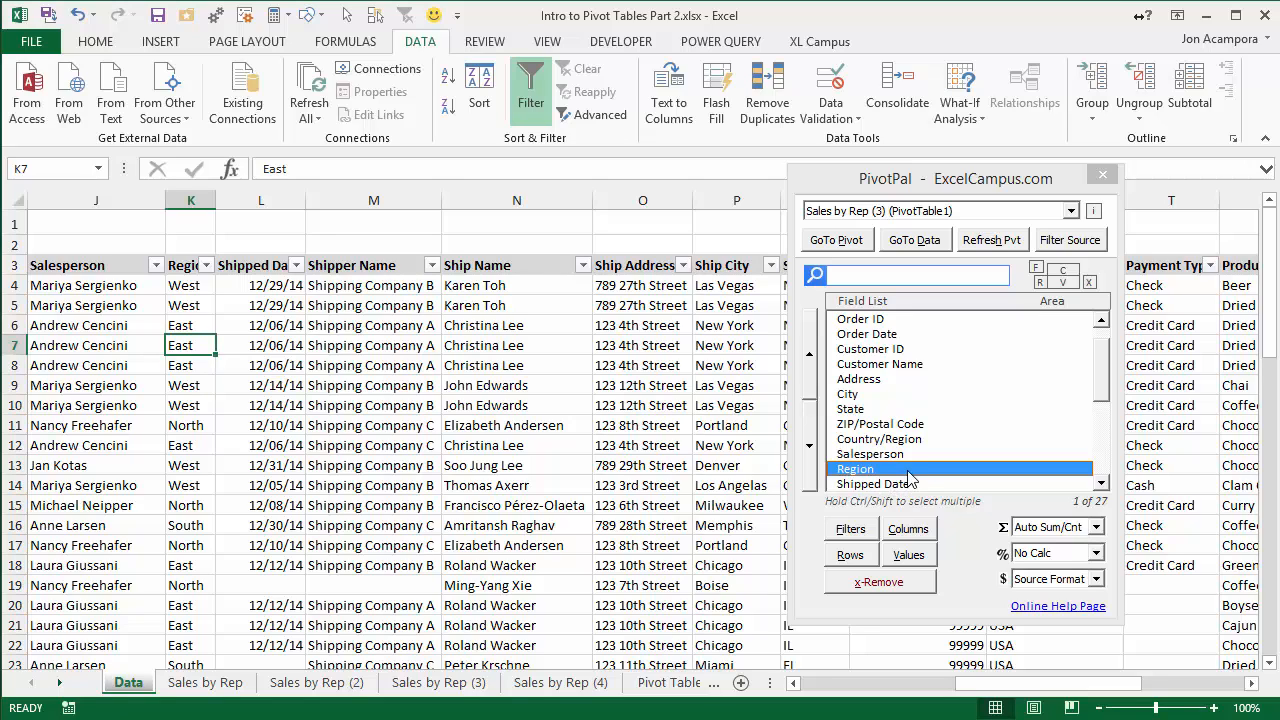
click(370, 364)
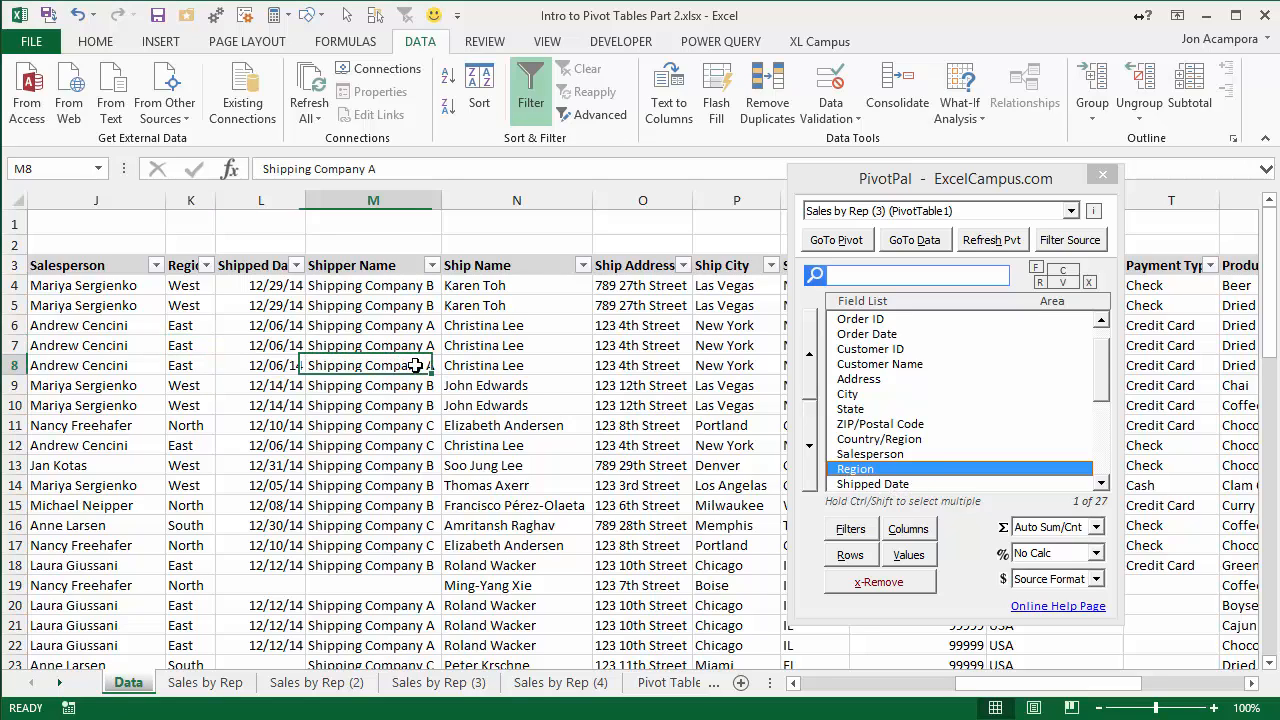
click(516, 324)
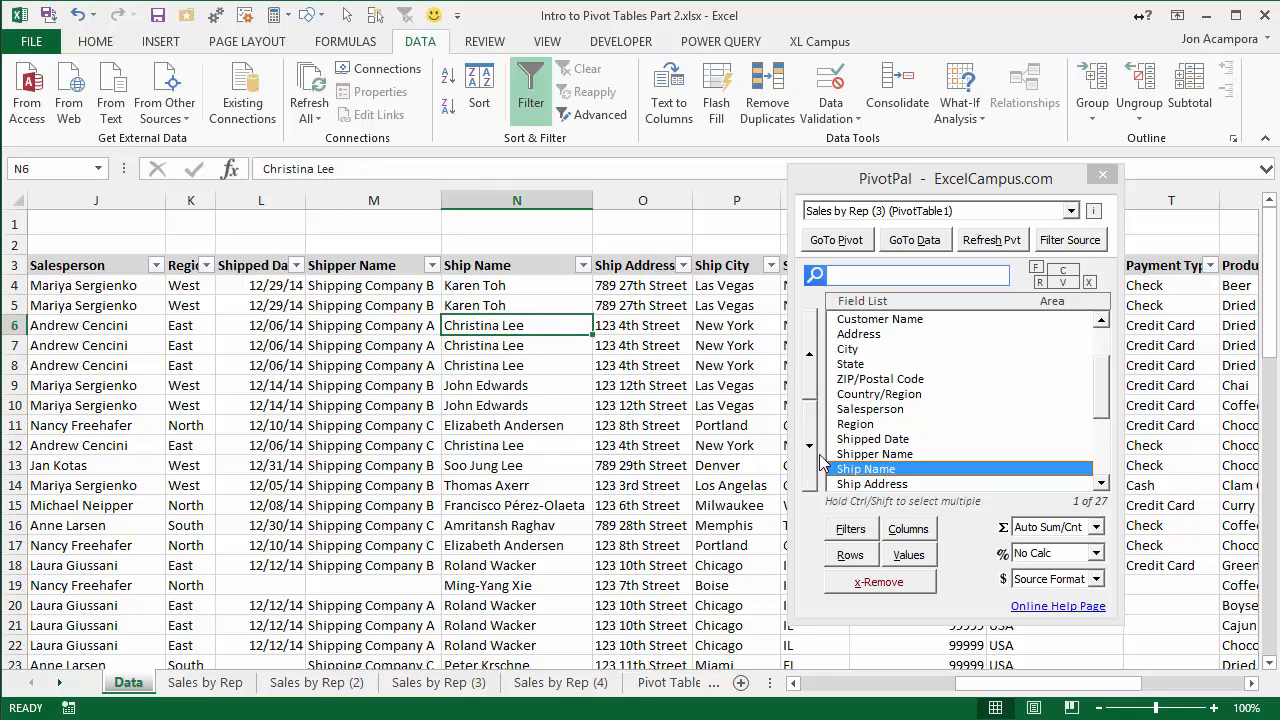
mouse_move(848, 480)
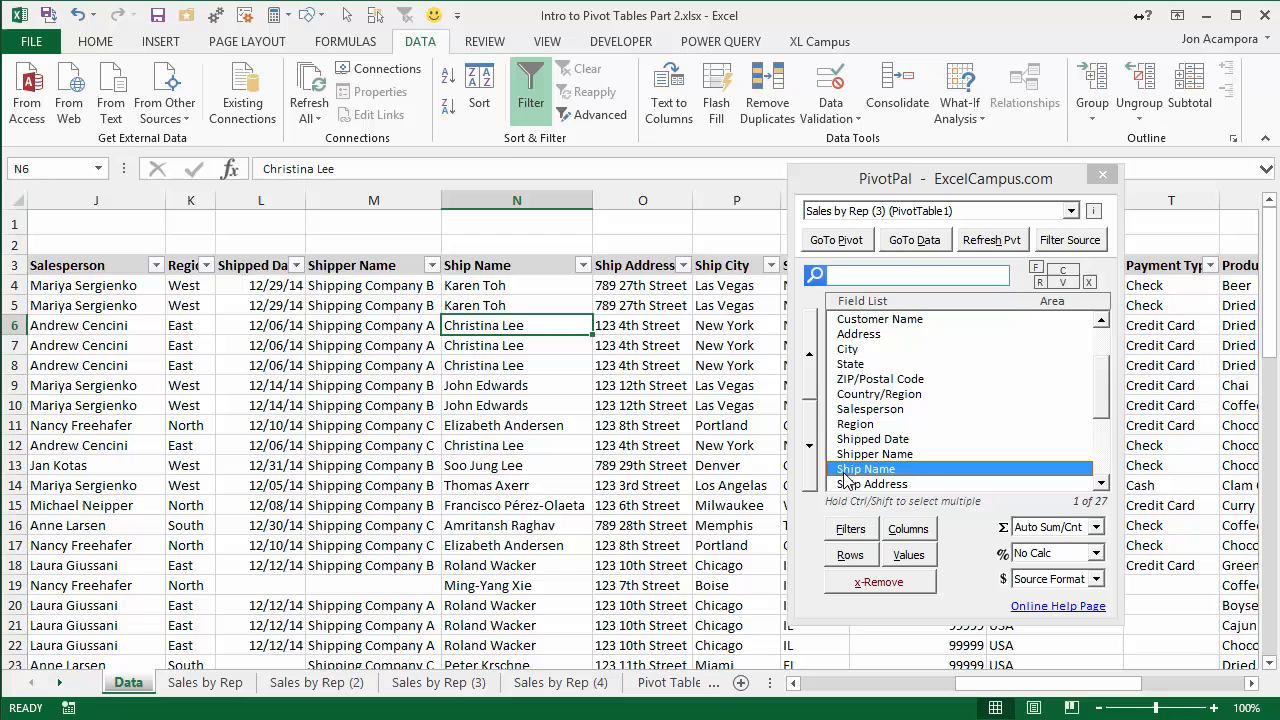
mouse_move(856, 568)
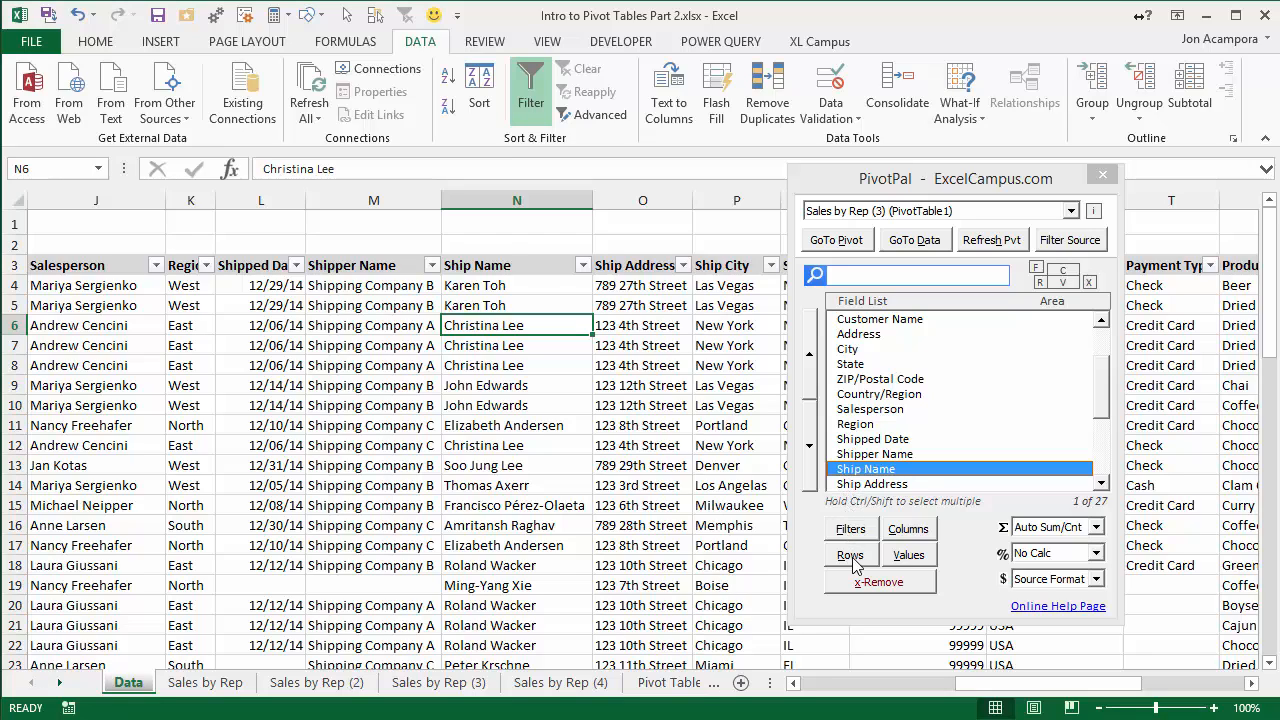
mouse_move(868, 560)
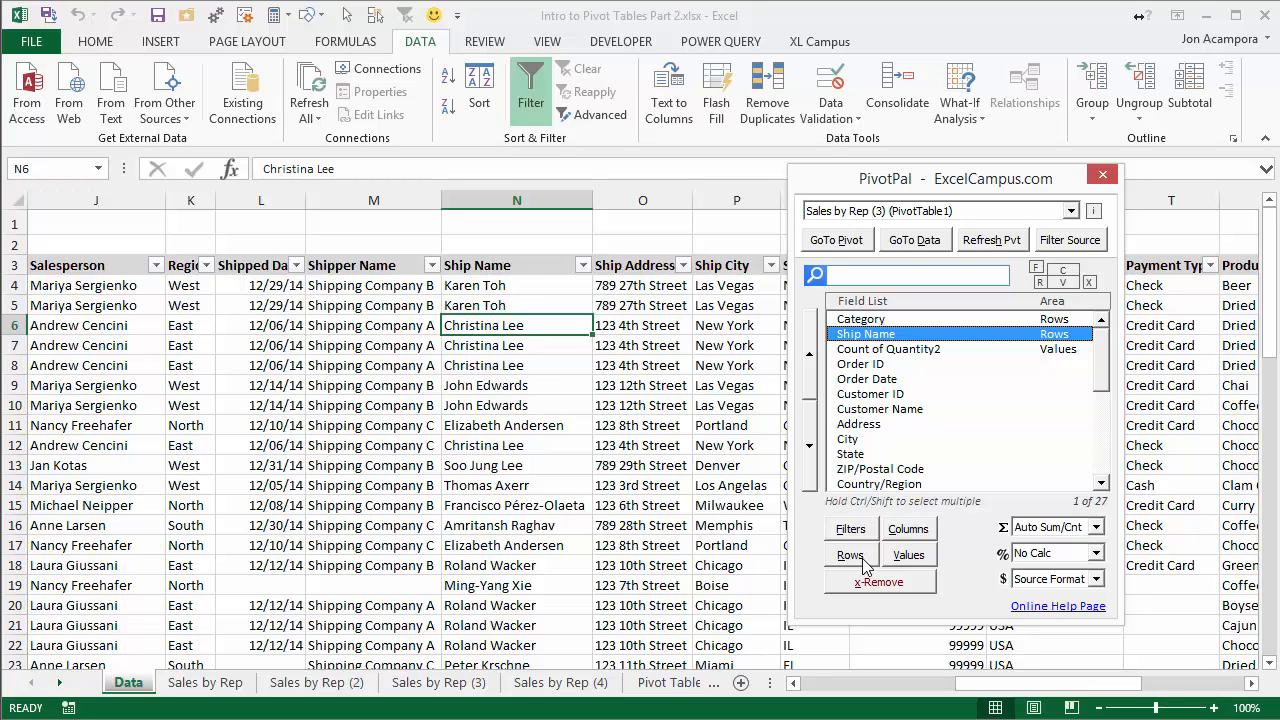
mouse_move(190, 324)
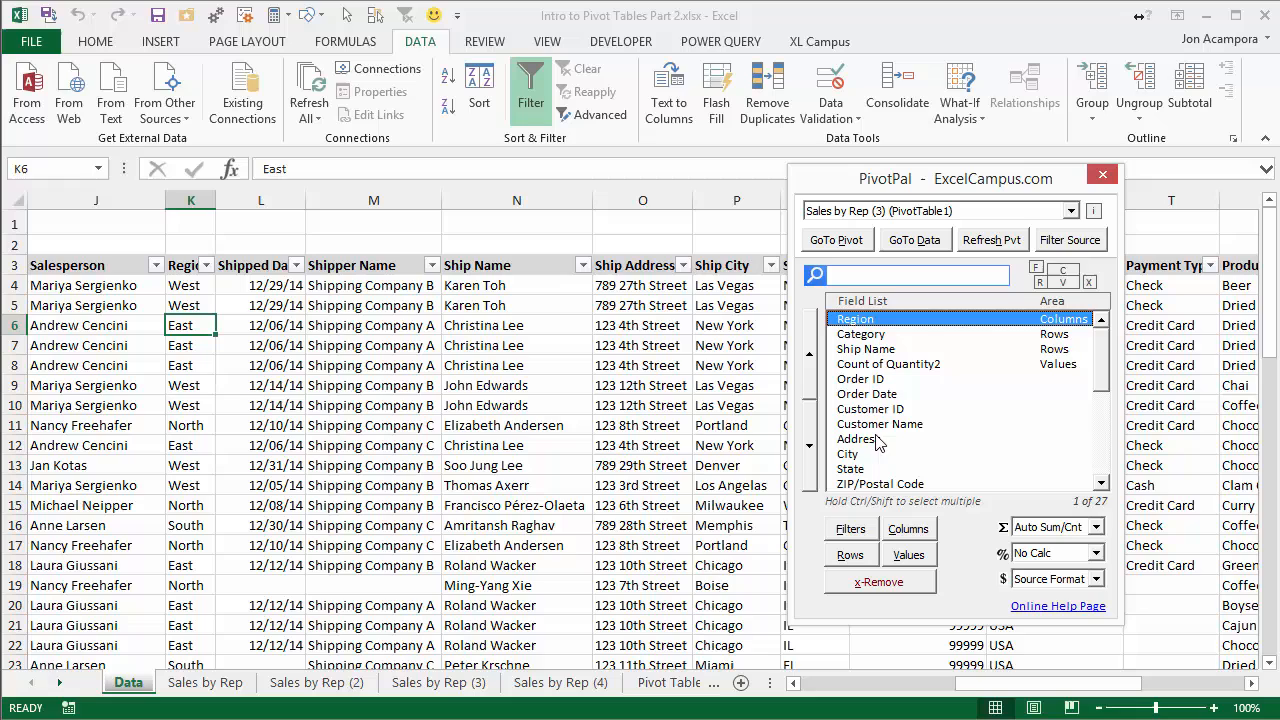
Jump to the Sales by Rep (3) pivot with Ship Name rows and Region columns.
click(836, 240)
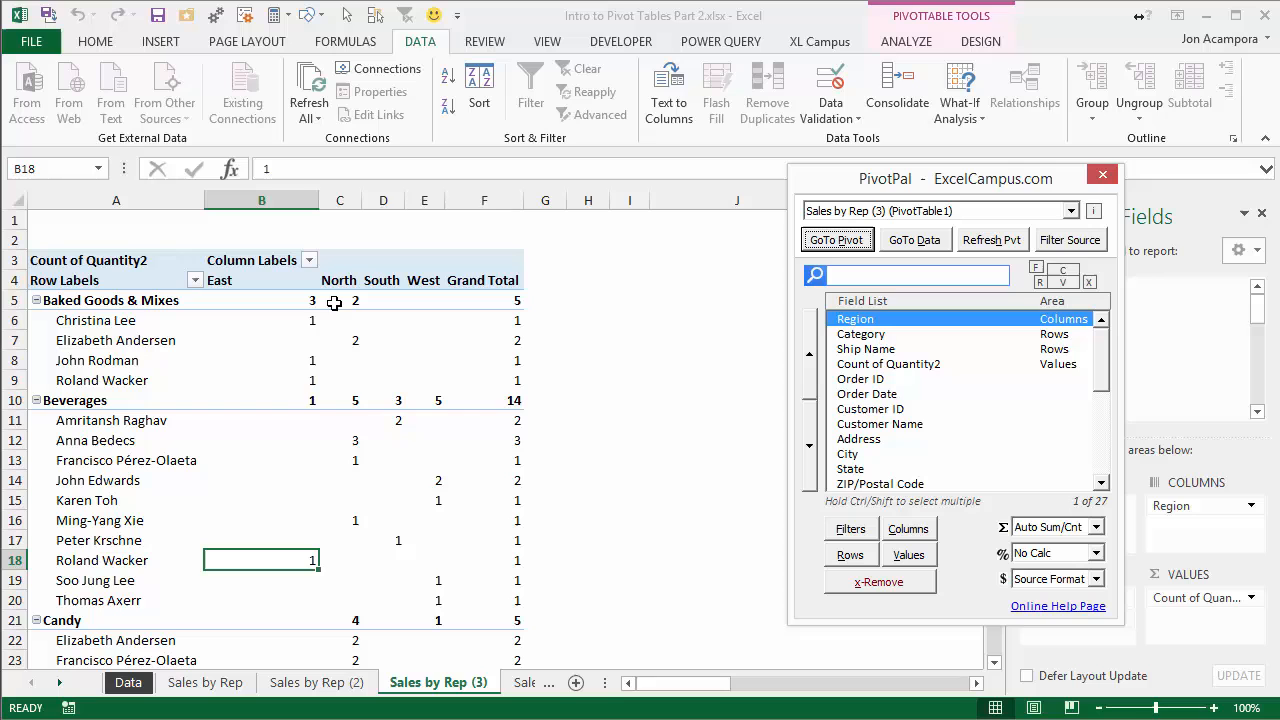
mouse_move(754, 344)
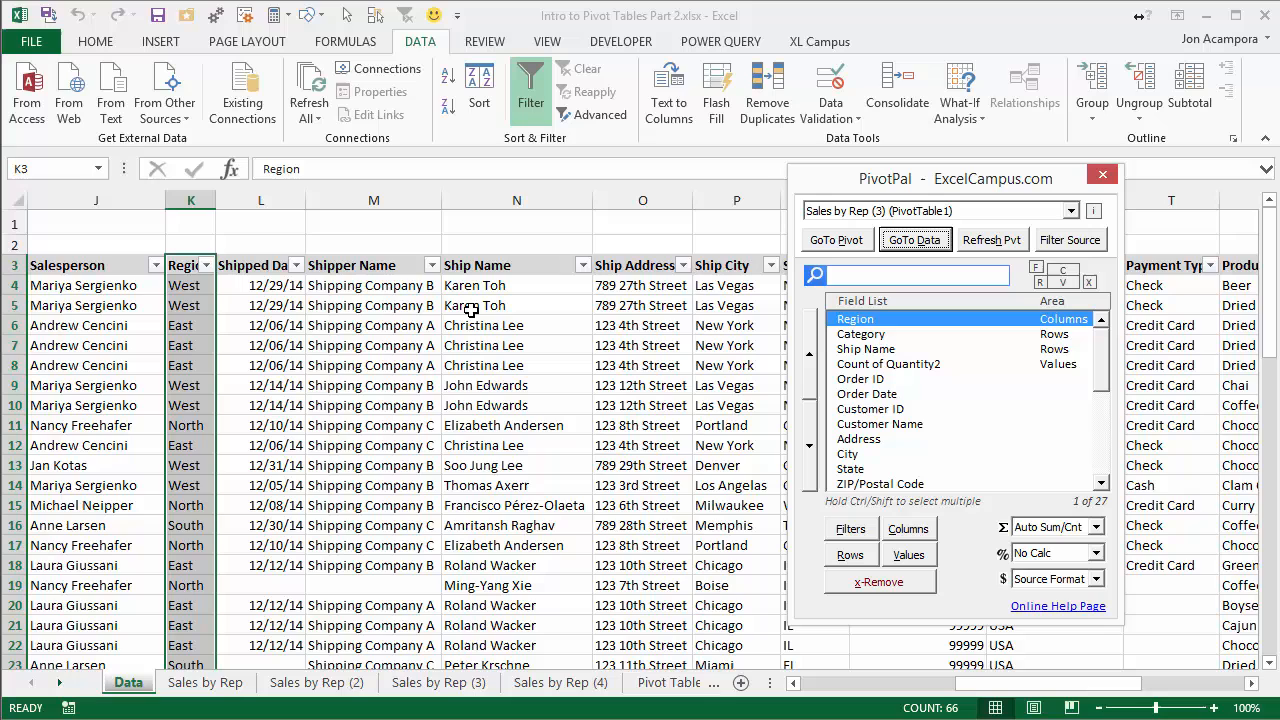
mouse_move(354, 510)
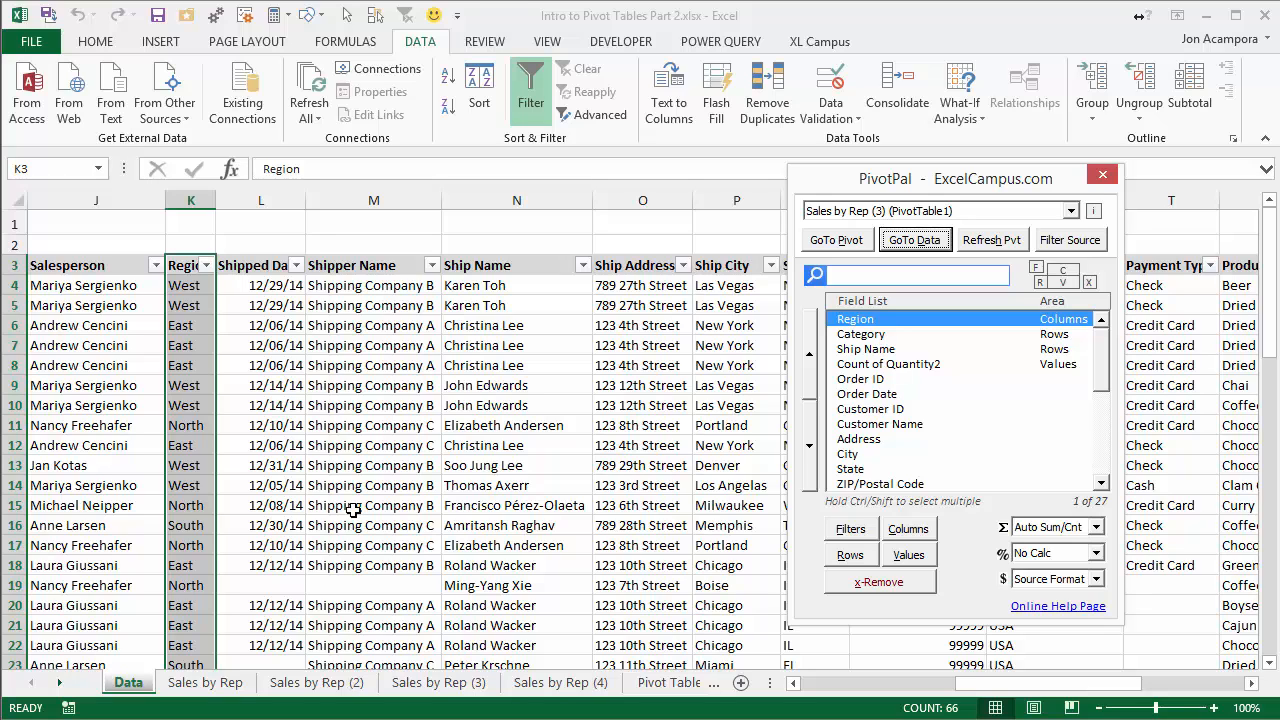
Return from the Data sheet to the finished Sales by Rep (3) pivot.
click(836, 240)
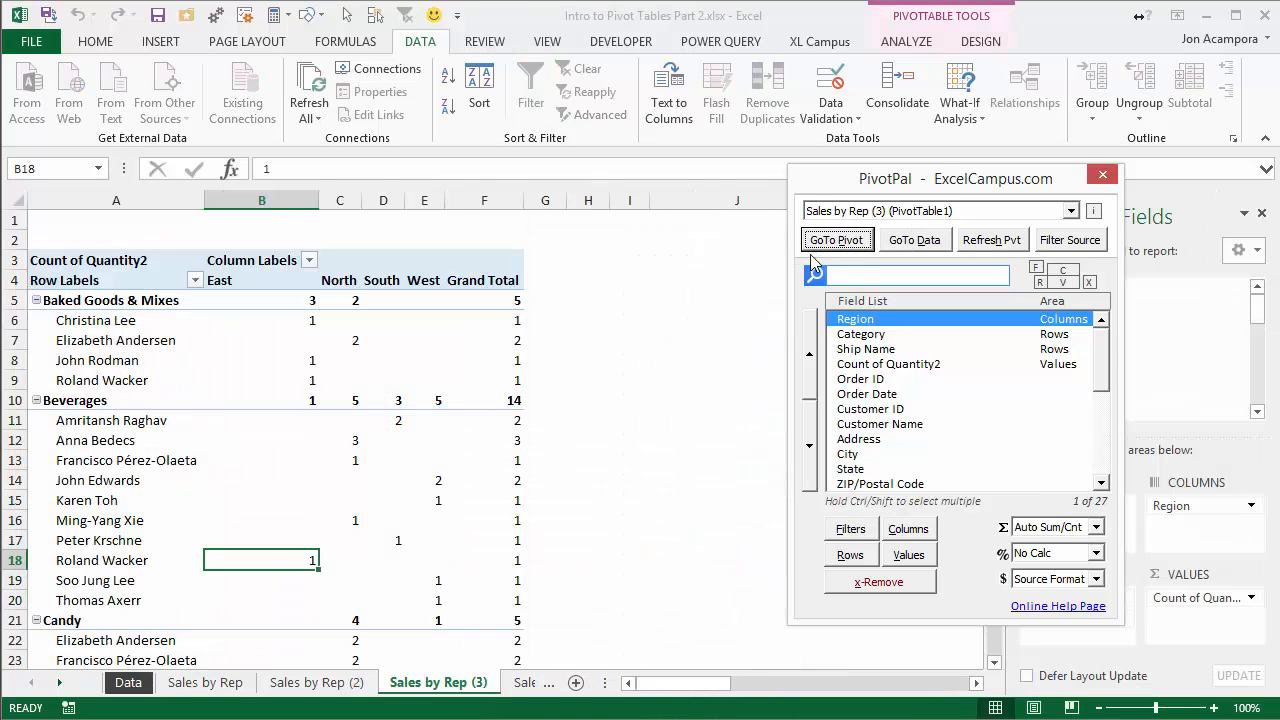